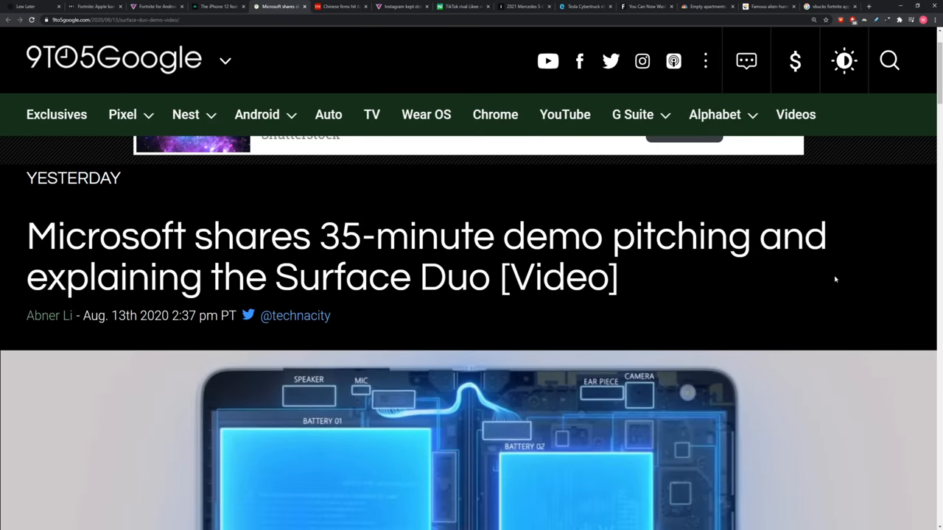
Scroll the 9to5Google demo article down to the embedded Surface Duo Press Briefing video
scroll(down, 3)
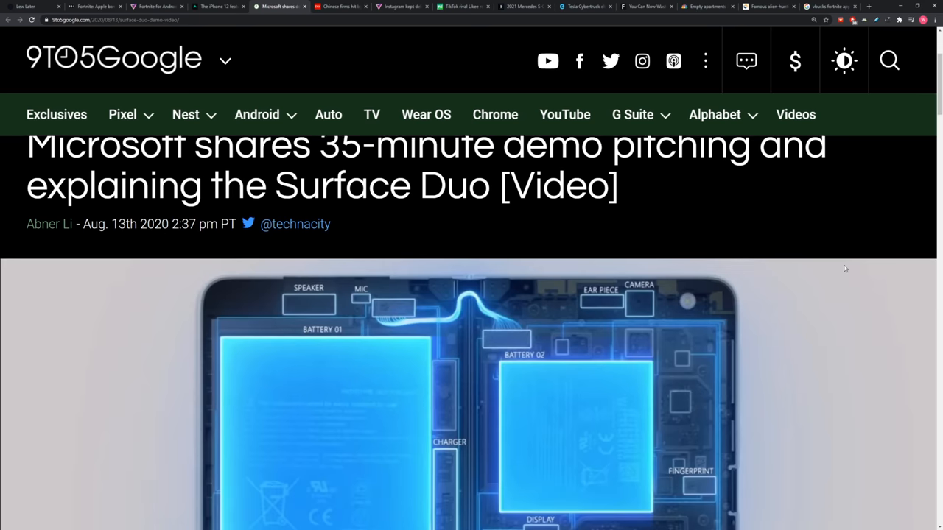
scroll(down, 3)
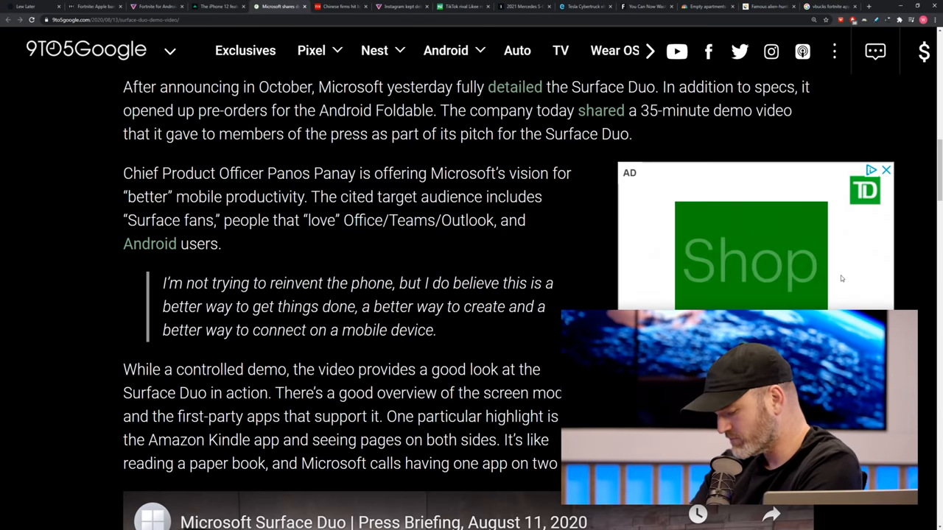
scroll(down, 3)
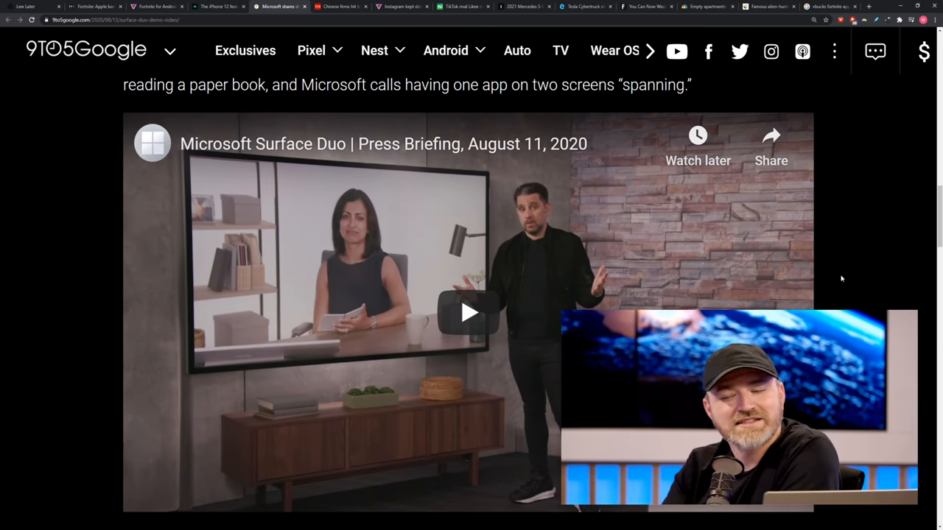
scroll(down, 3)
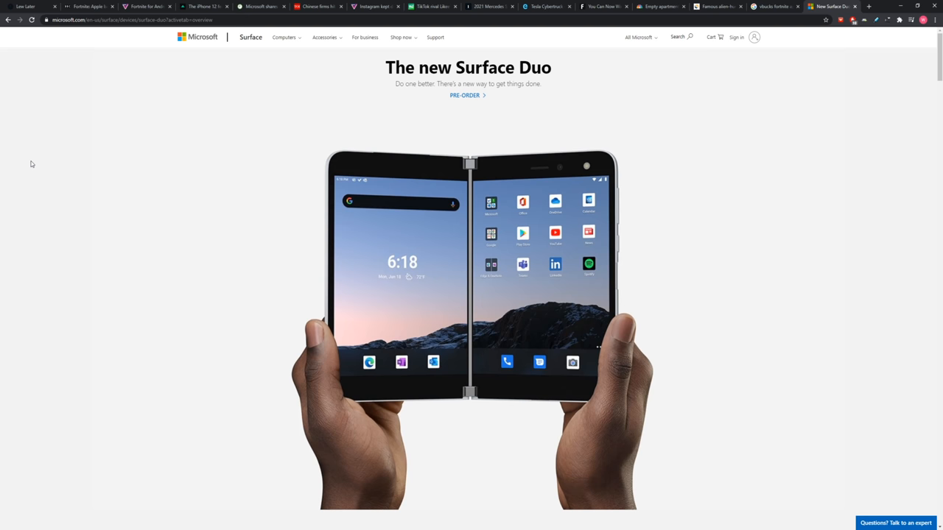
Play the 'Open two screens' Surface Duo video and skip ahead near its end
scroll(down, 3)
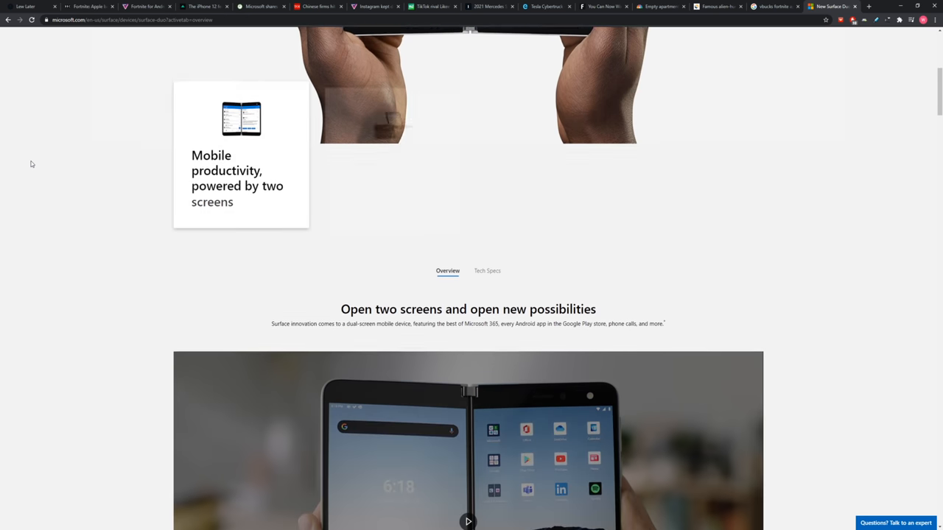
scroll(down, 3)
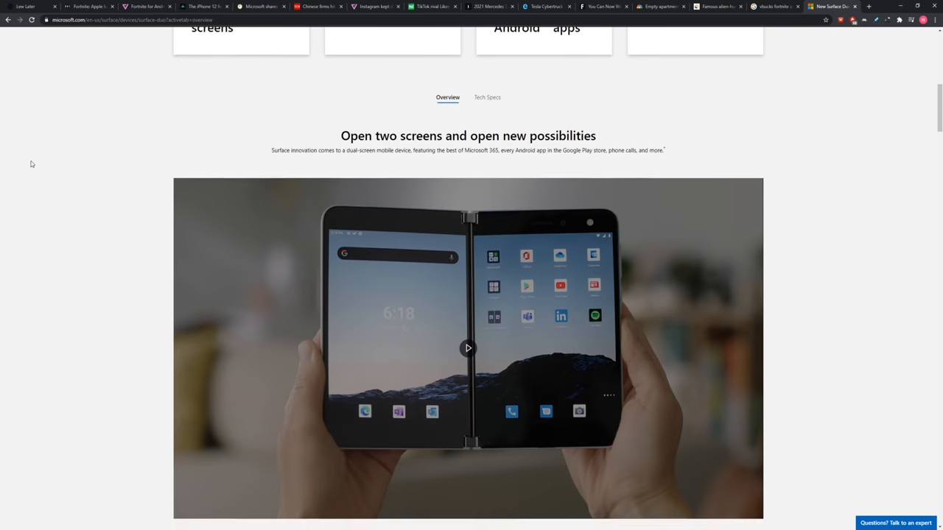
scroll(down, 3)
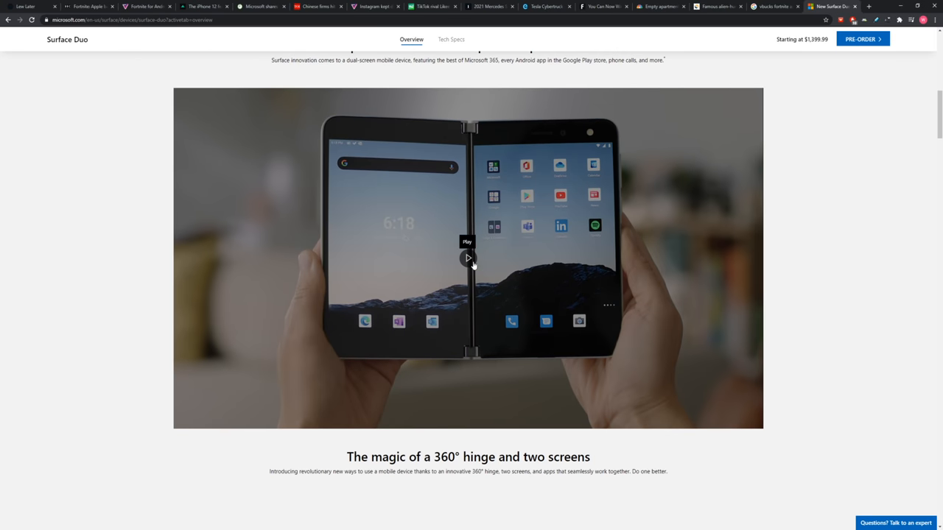
click(468, 258)
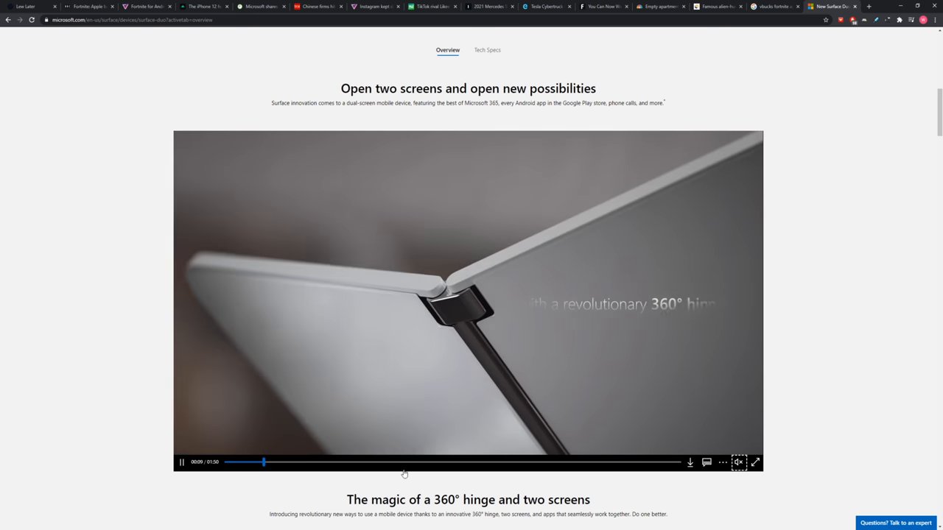
click(577, 462)
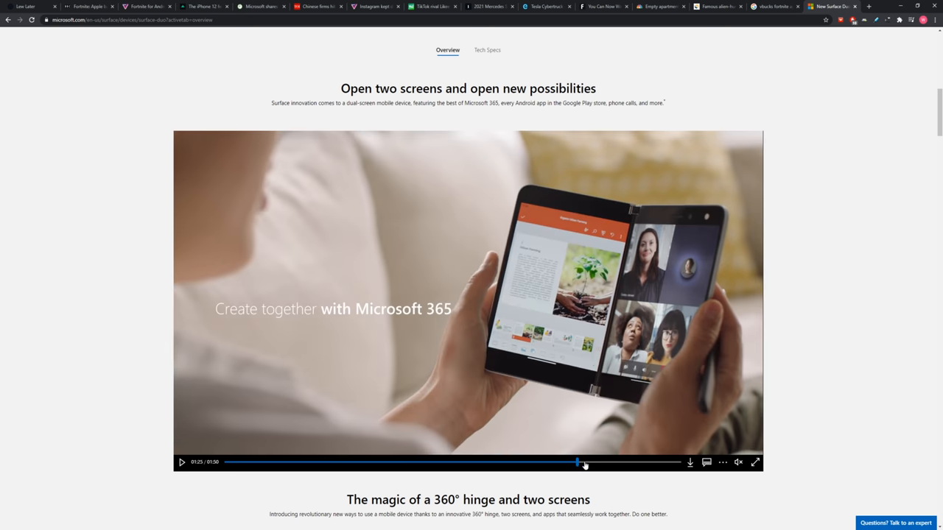
click(181, 462)
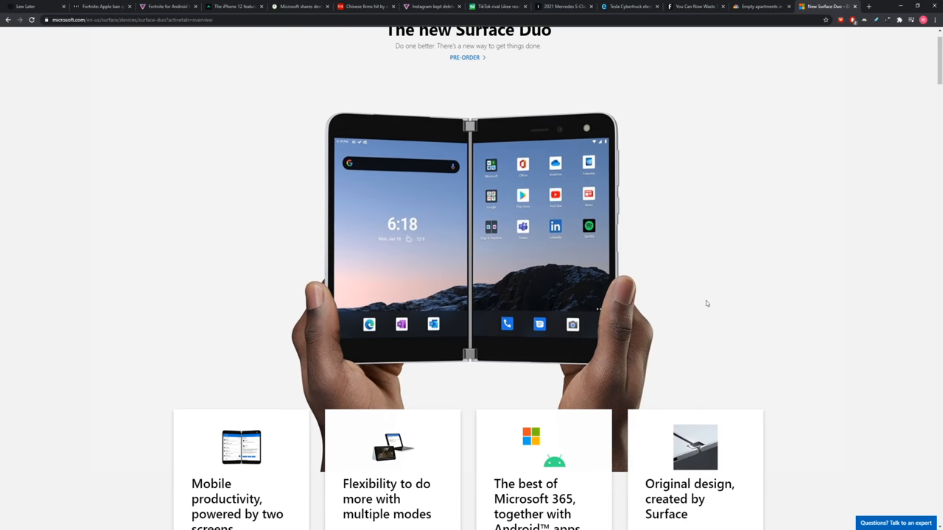
mouse_move(776, 291)
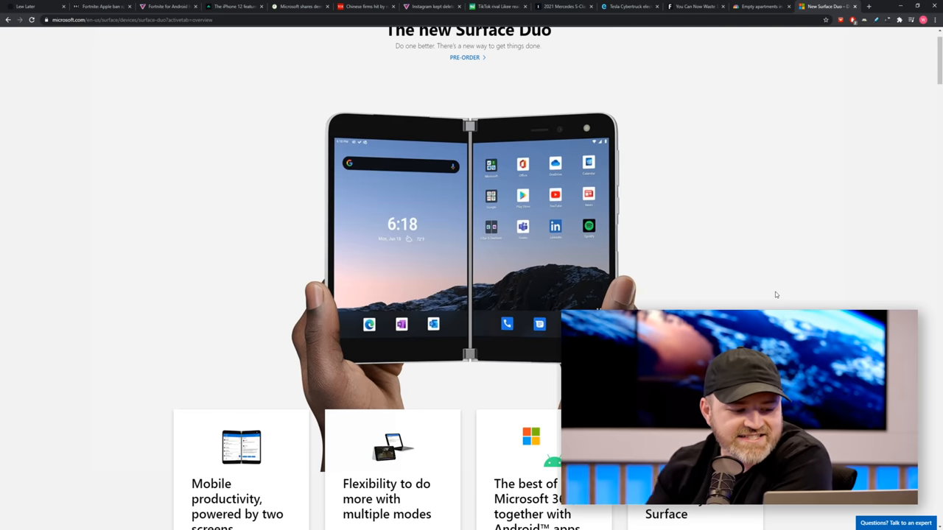
Scroll to 'The magic of a 360° hinge and two screens' and watch the two-apps clip
scroll(down, 3)
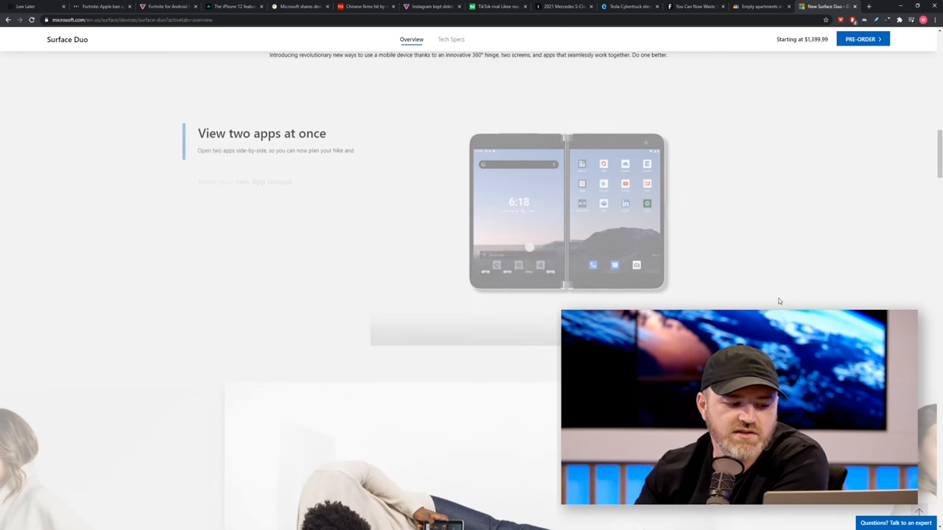
scroll(up, 3)
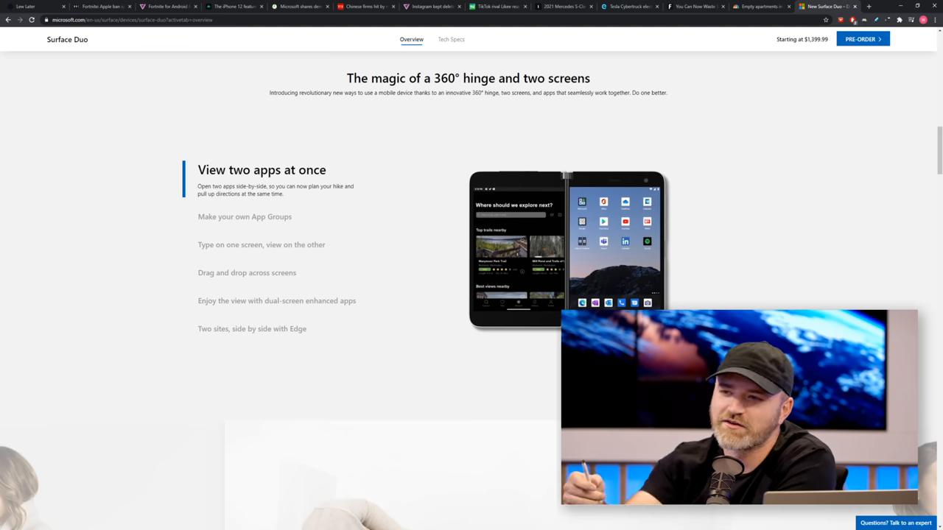
scroll(down, 3)
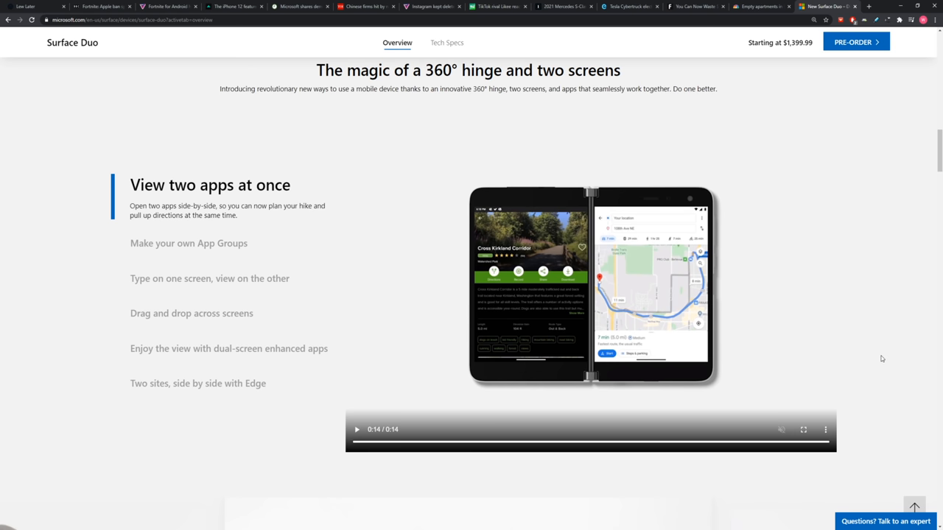
mouse_move(890, 348)
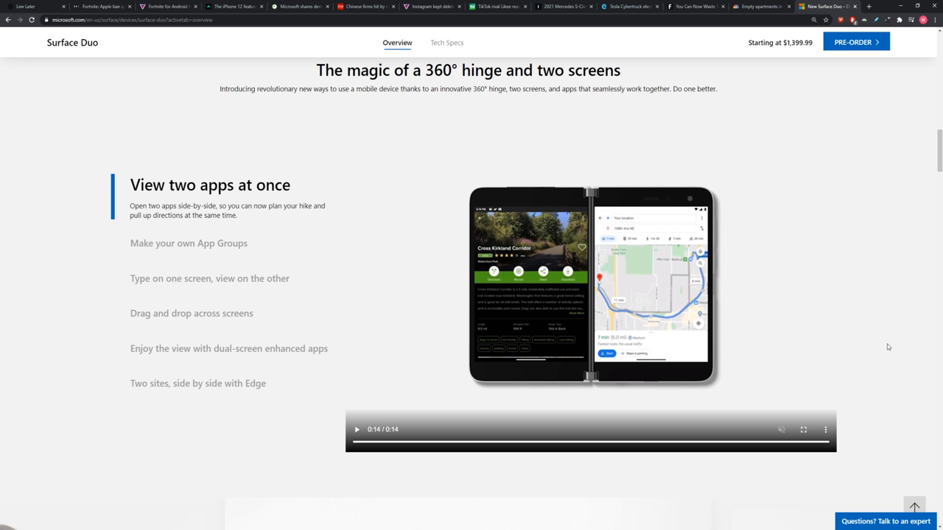
scroll(down, 3)
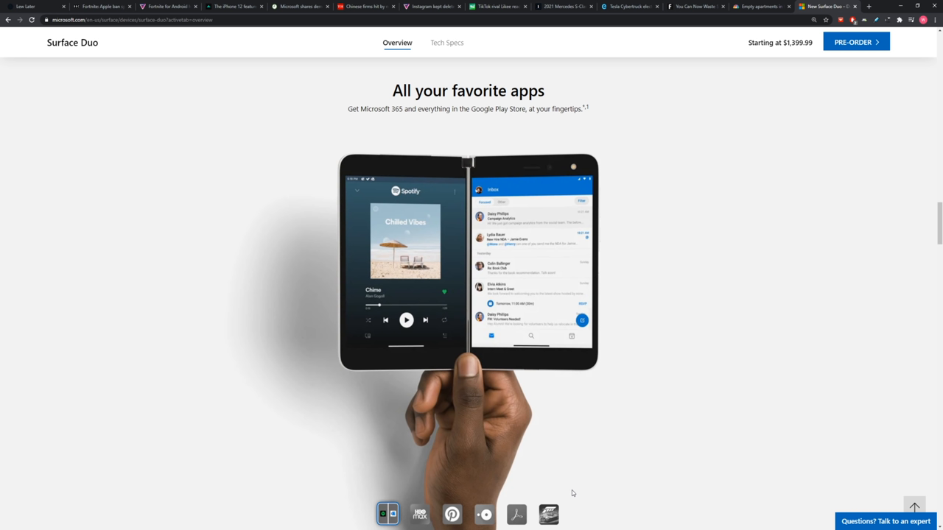
mouse_move(464, 449)
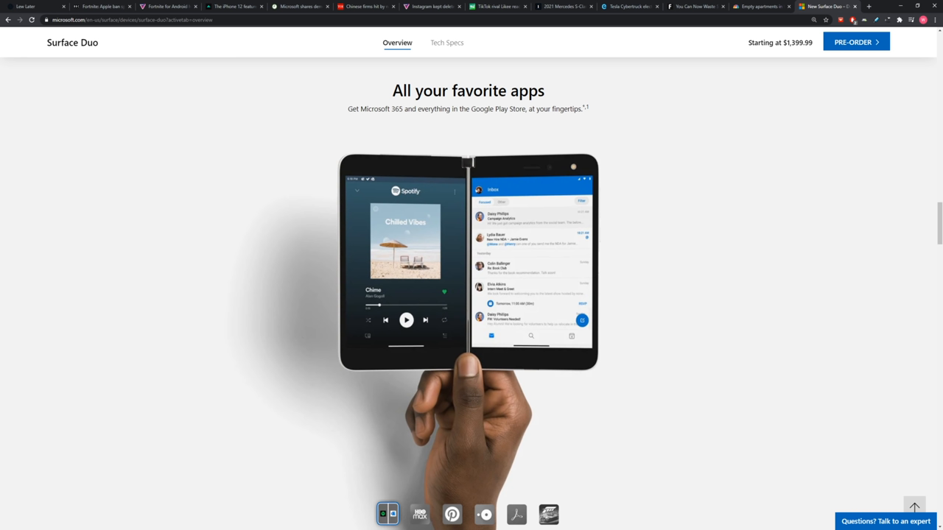
View the HBO Max, Pinterest, restaurant messaging, Adobe signing and final app demos, then scroll onward
click(419, 514)
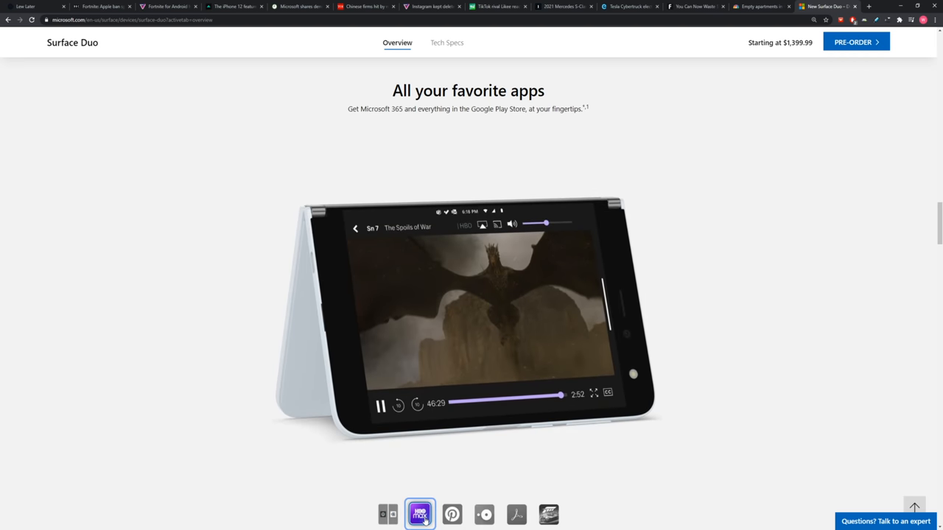
click(451, 514)
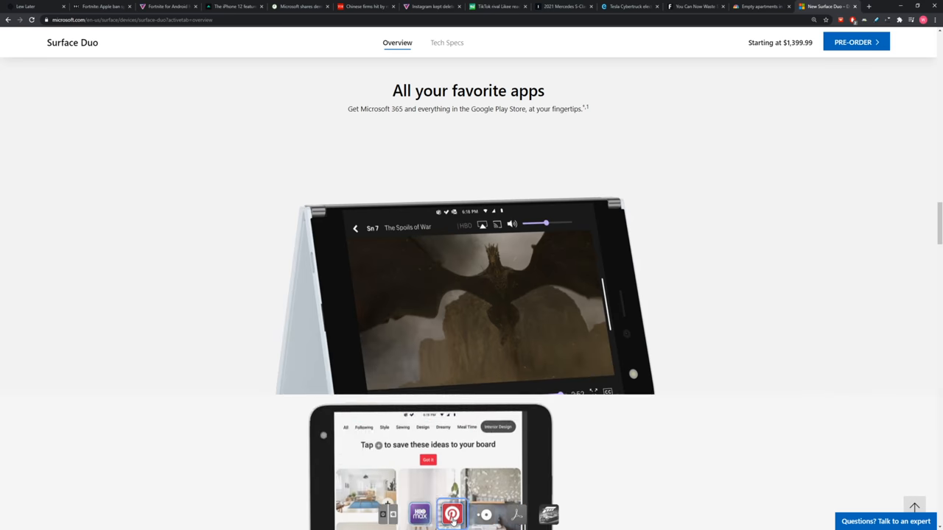
scroll(down, 3)
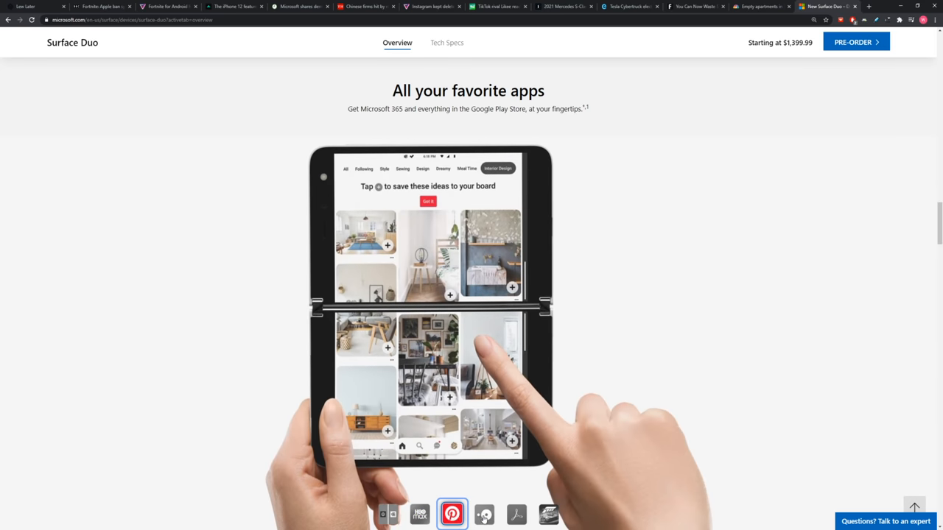
click(484, 514)
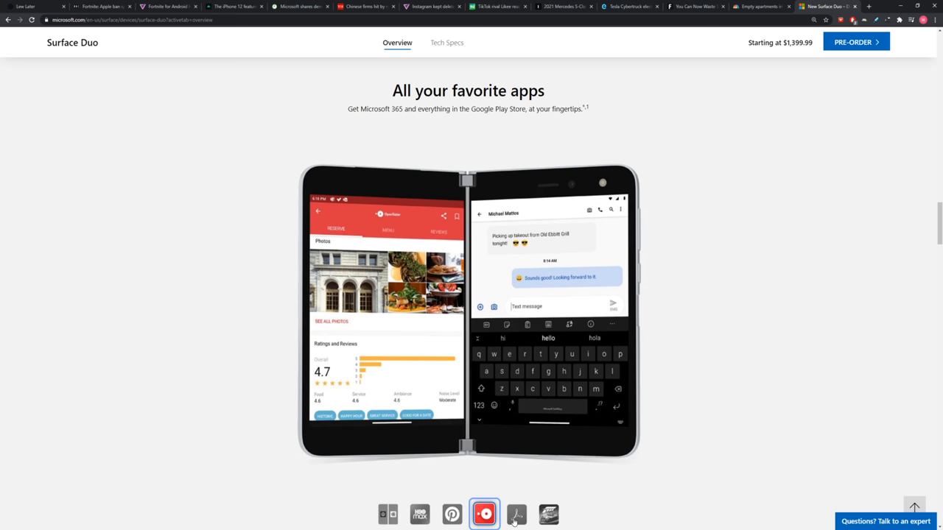
mouse_move(517, 514)
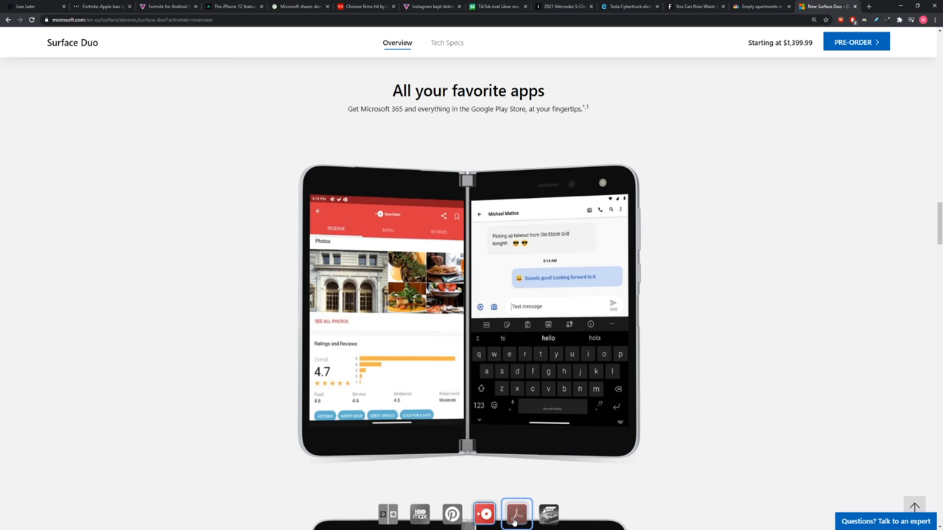
click(517, 514)
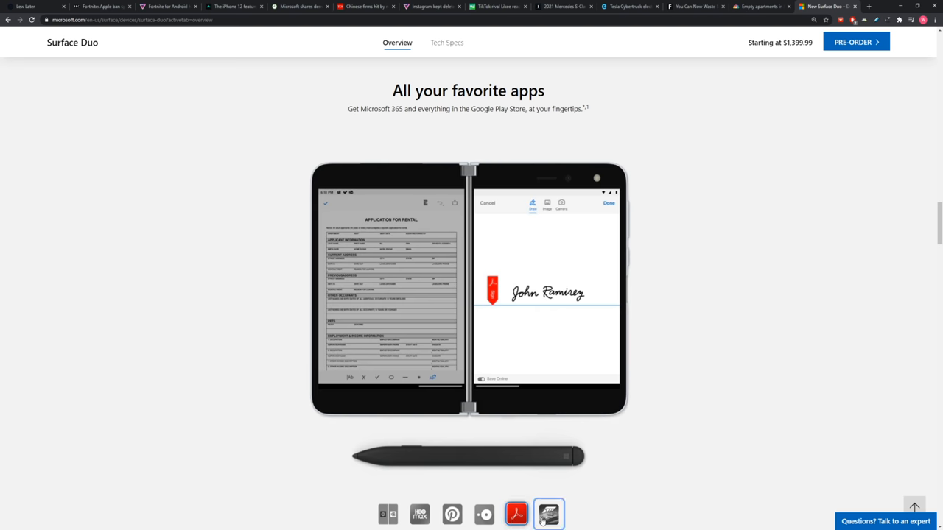
click(548, 514)
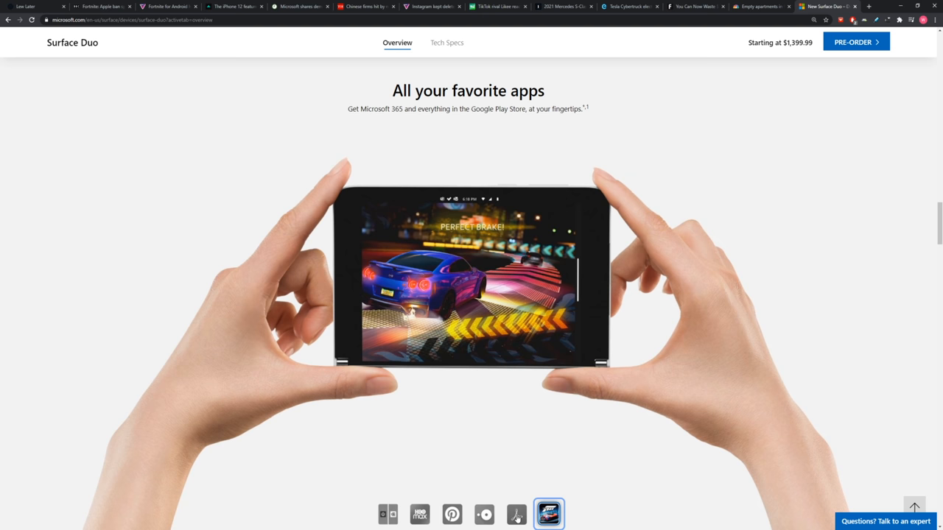
scroll(down, 3)
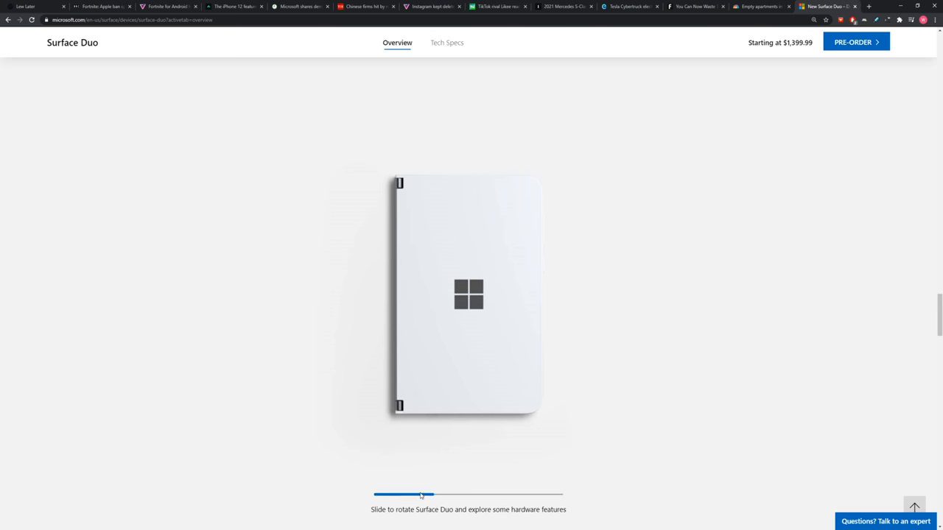
Drag the rotation slider to turn the model through unfolded, laptop, tent and folded-back postures
drag(421, 494, 442, 496)
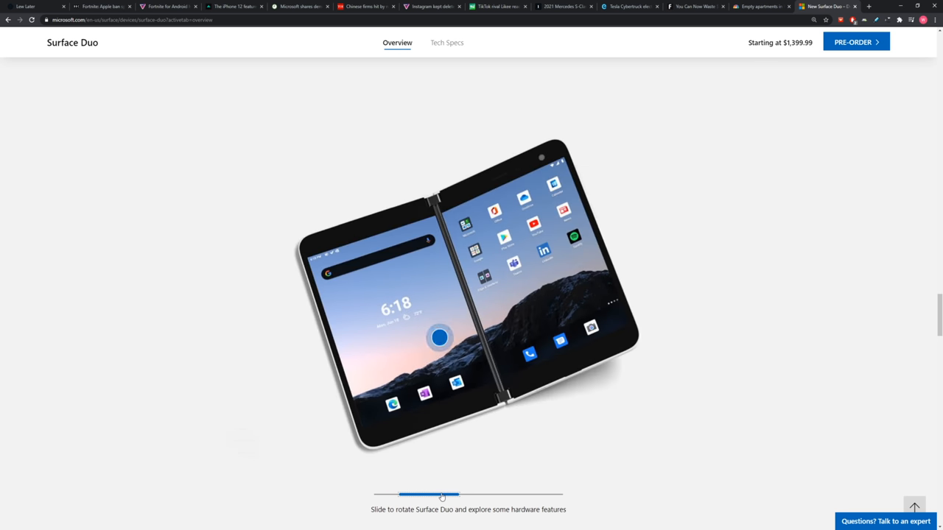
drag(440, 494, 462, 495)
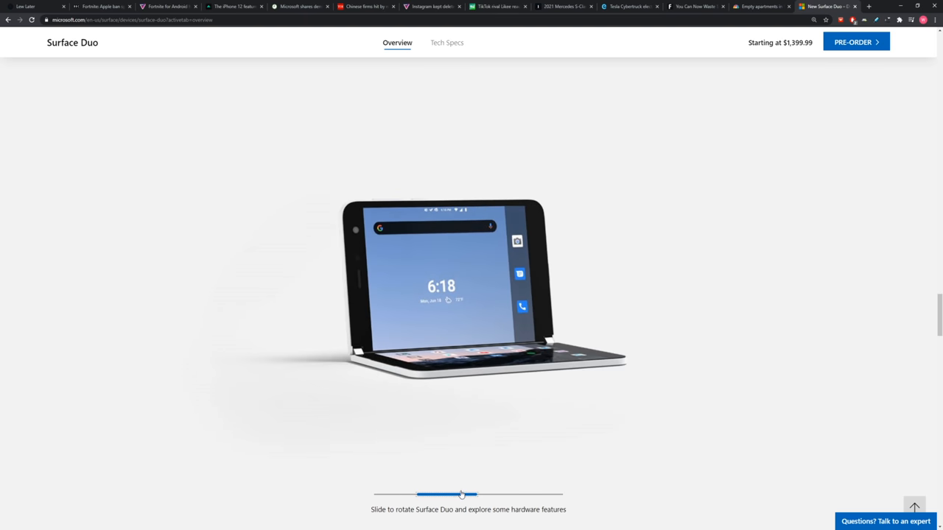
drag(460, 494, 485, 494)
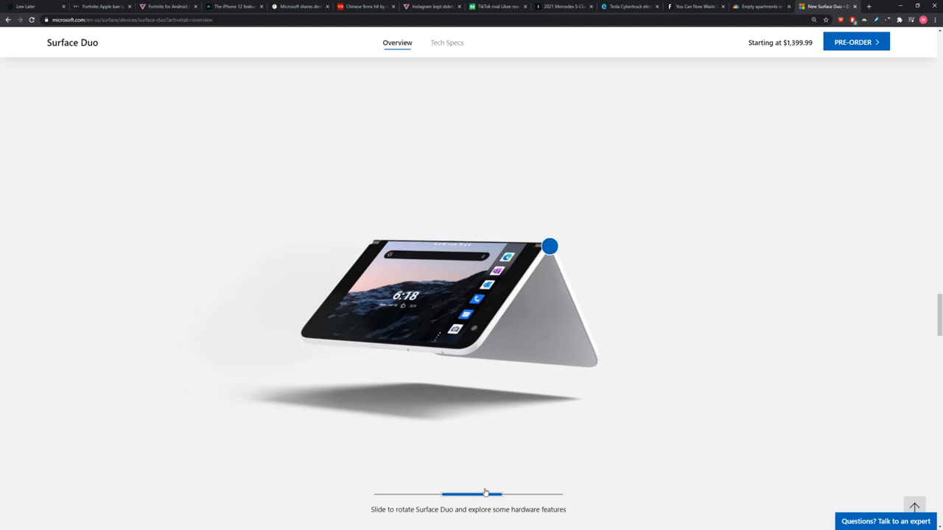
drag(485, 493, 516, 494)
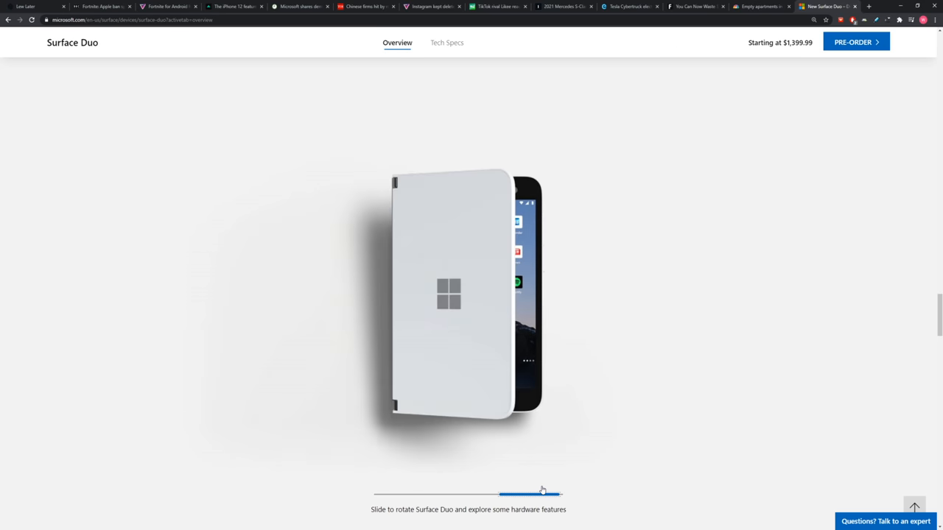
Scroll past the hardware feature cards to 'Finishing touches and essentials'
scroll(down, 3)
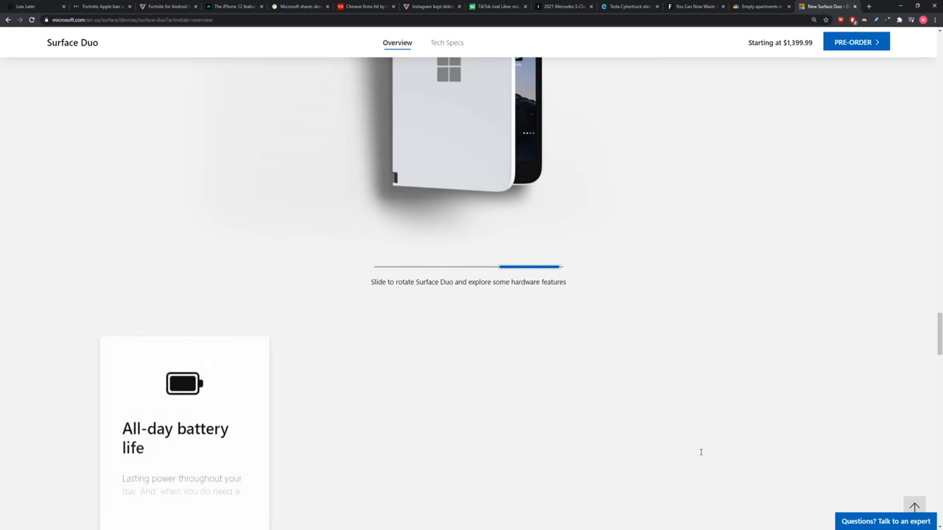
scroll(down, 3)
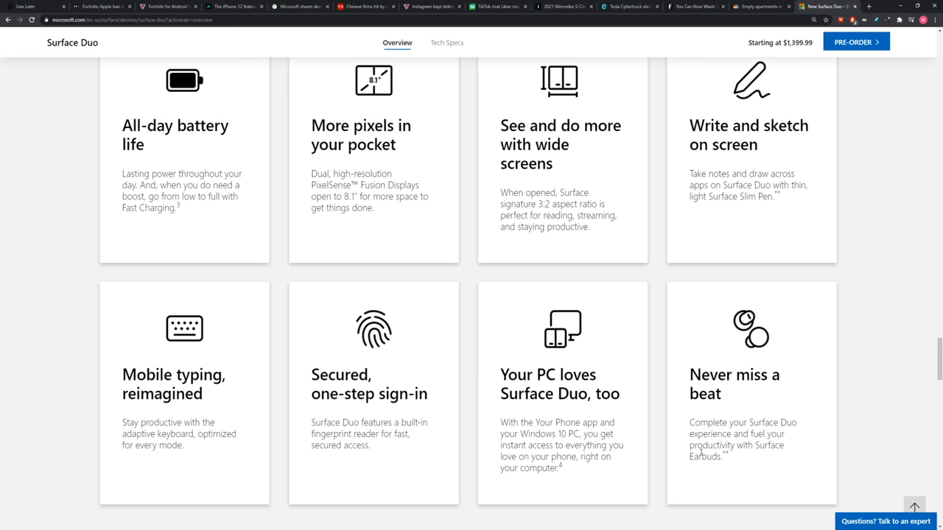
scroll(down, 3)
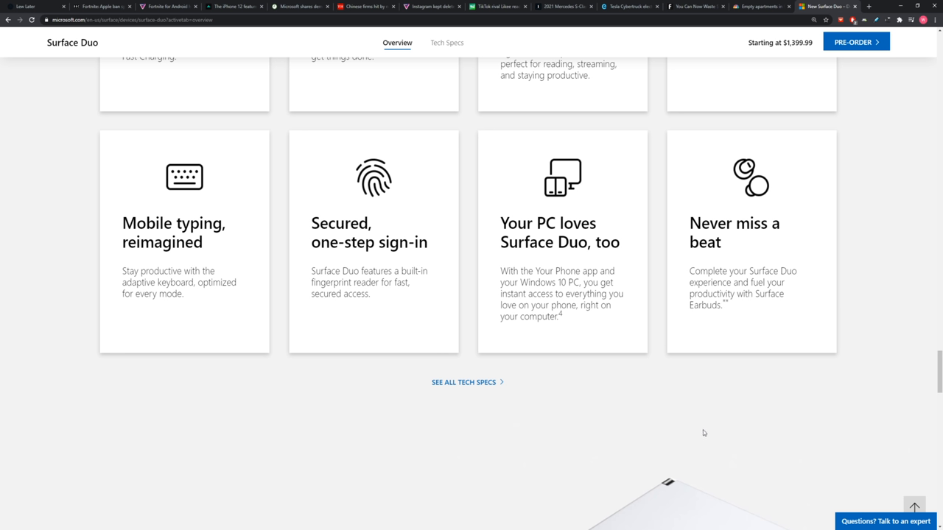
scroll(down, 3)
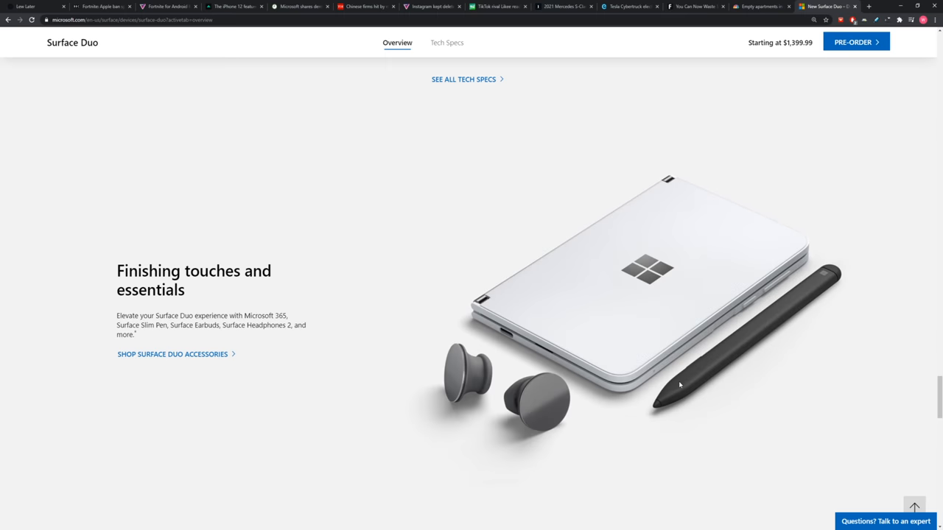
Open 'SEE ALL TECH SPECS' and begin scrolling the Tech specs table
click(463, 79)
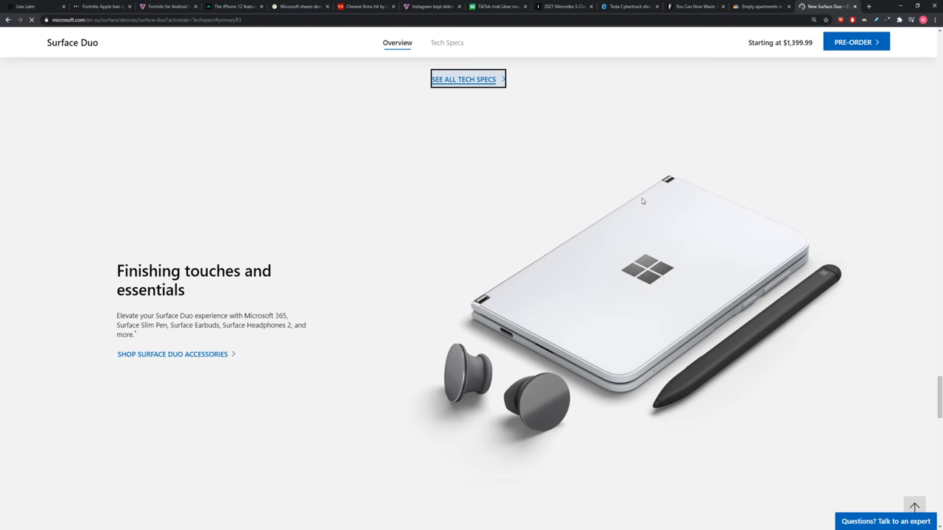
click(464, 79)
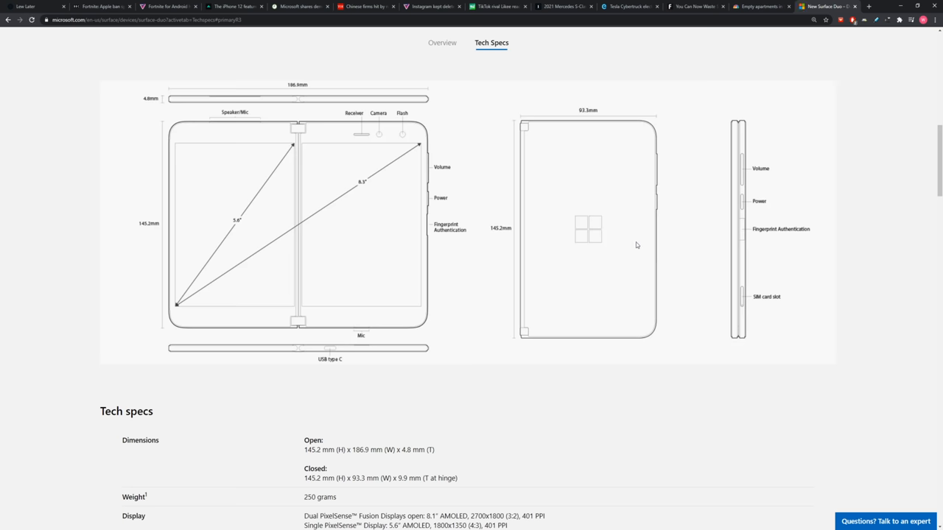
scroll(down, 3)
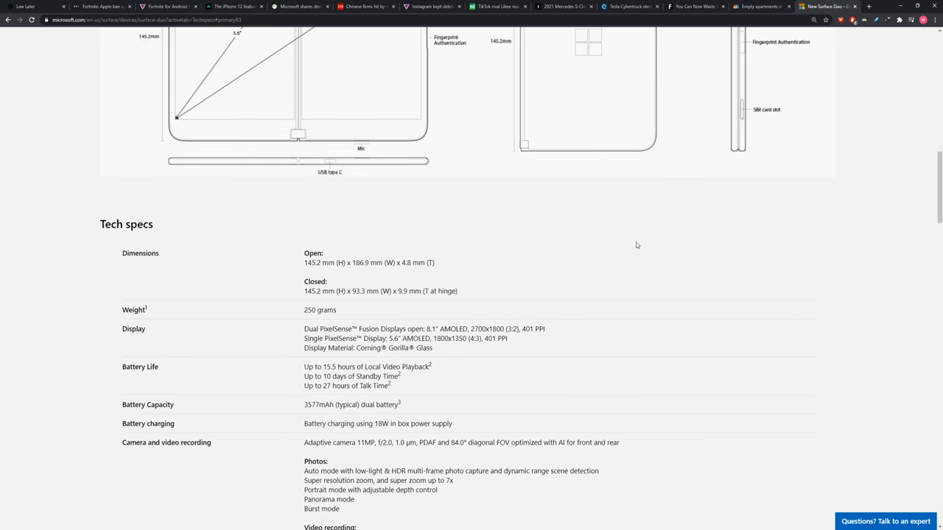
scroll(down, 3)
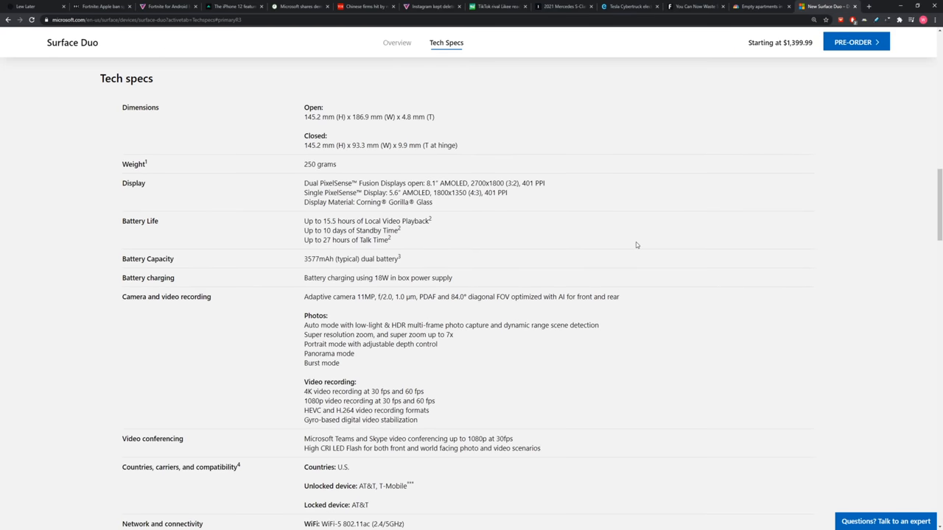
scroll(down, 3)
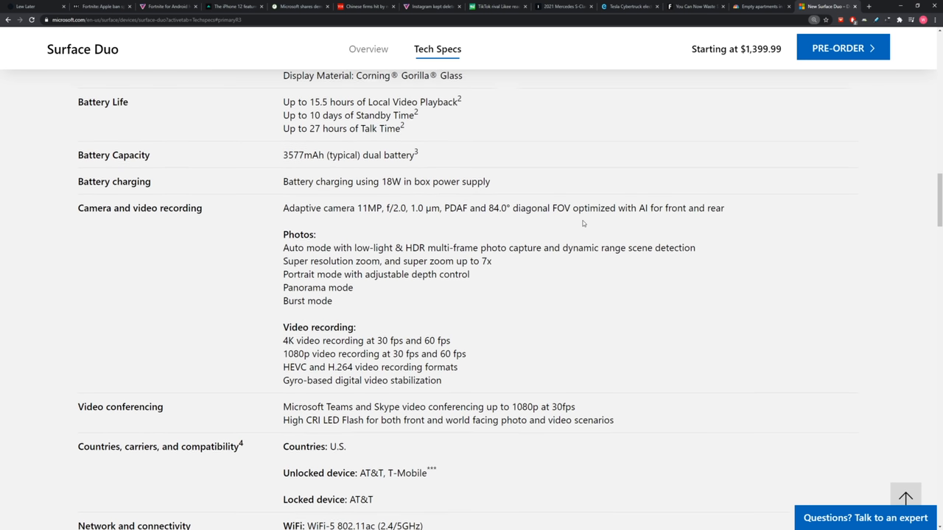
Read down through battery, cameras, connectivity, software, sensors and security specs
scroll(up, 3)
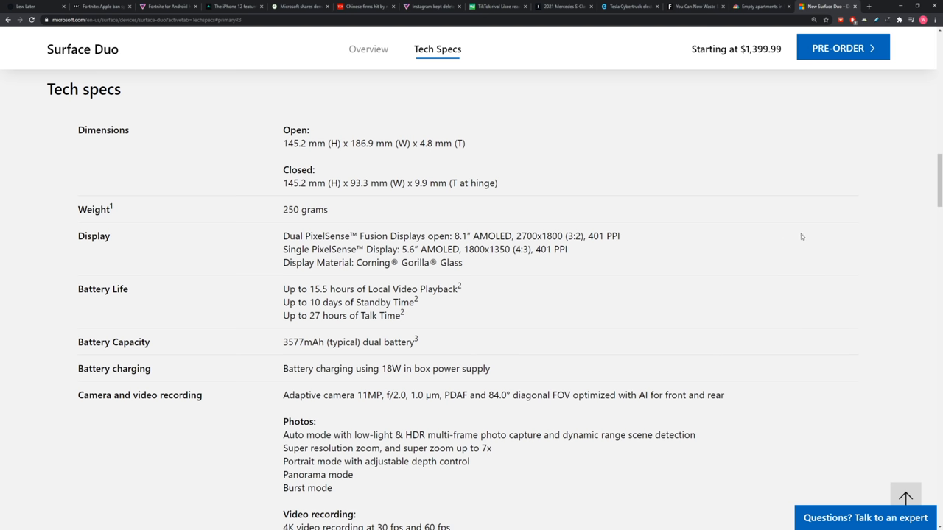
scroll(down, 3)
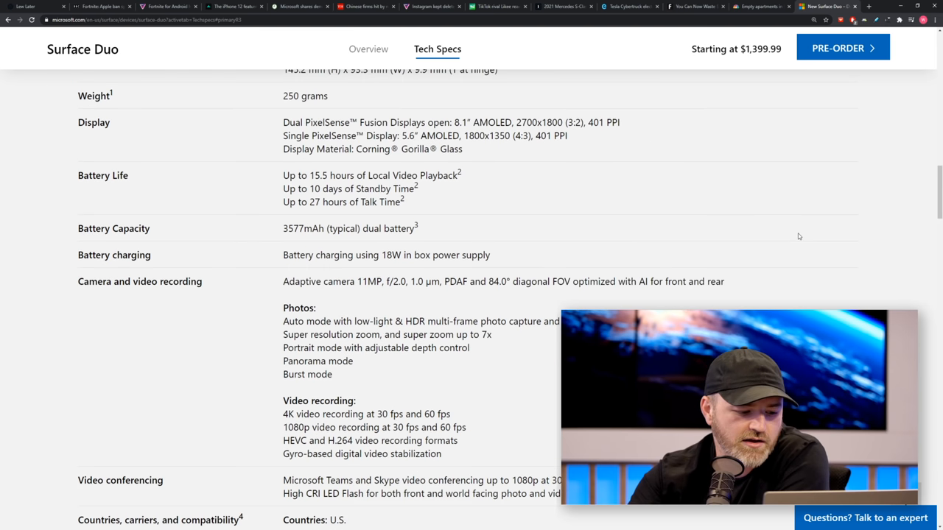
scroll(down, 3)
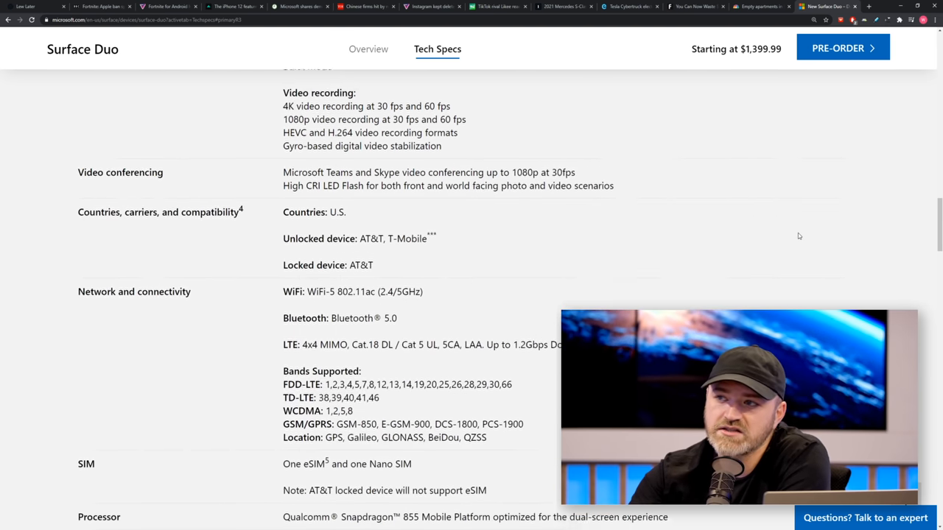
scroll(down, 3)
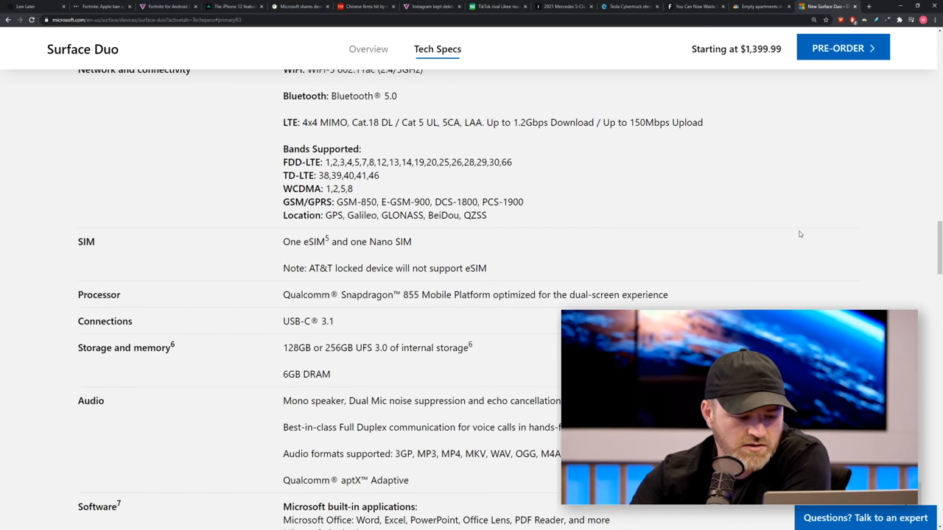
scroll(down, 3)
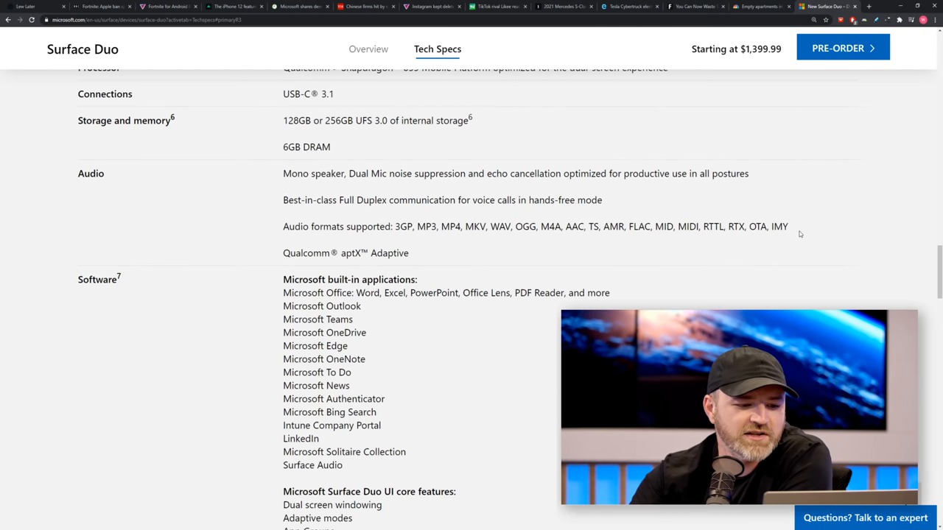
scroll(down, 3)
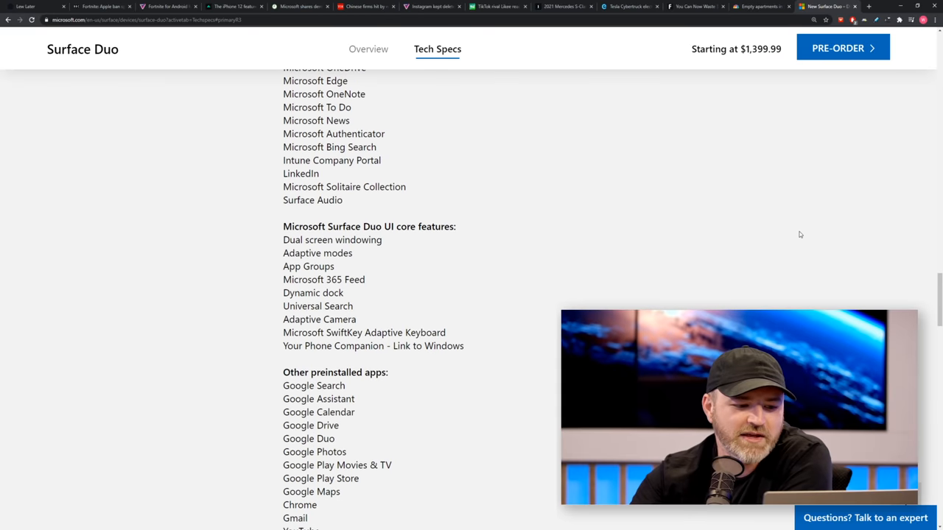
scroll(down, 3)
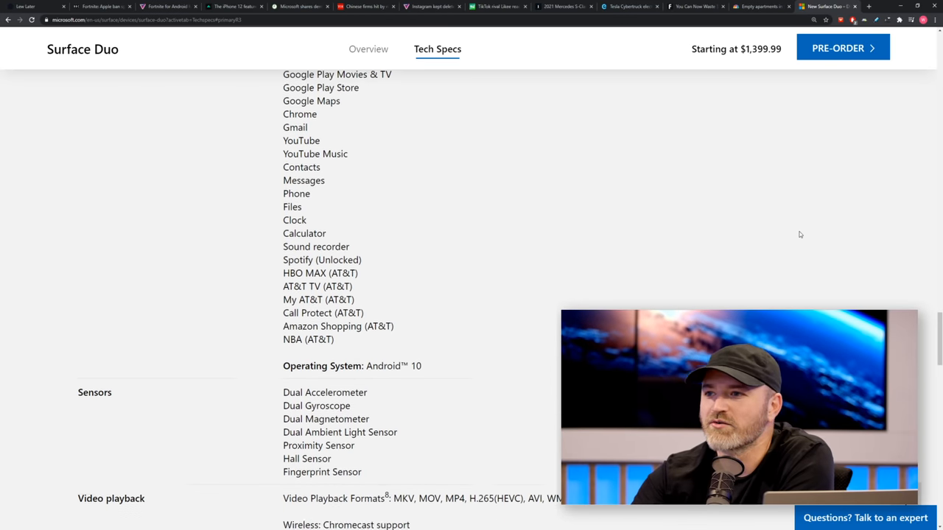
scroll(down, 3)
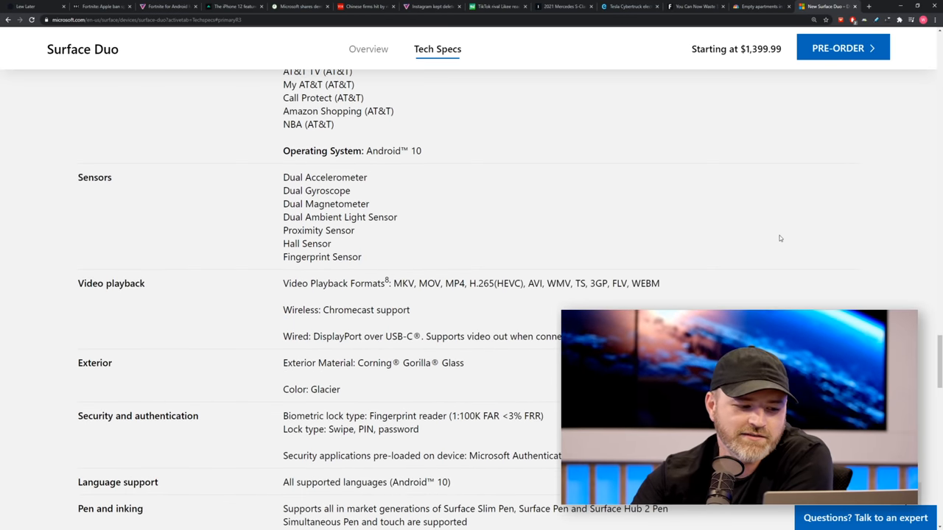